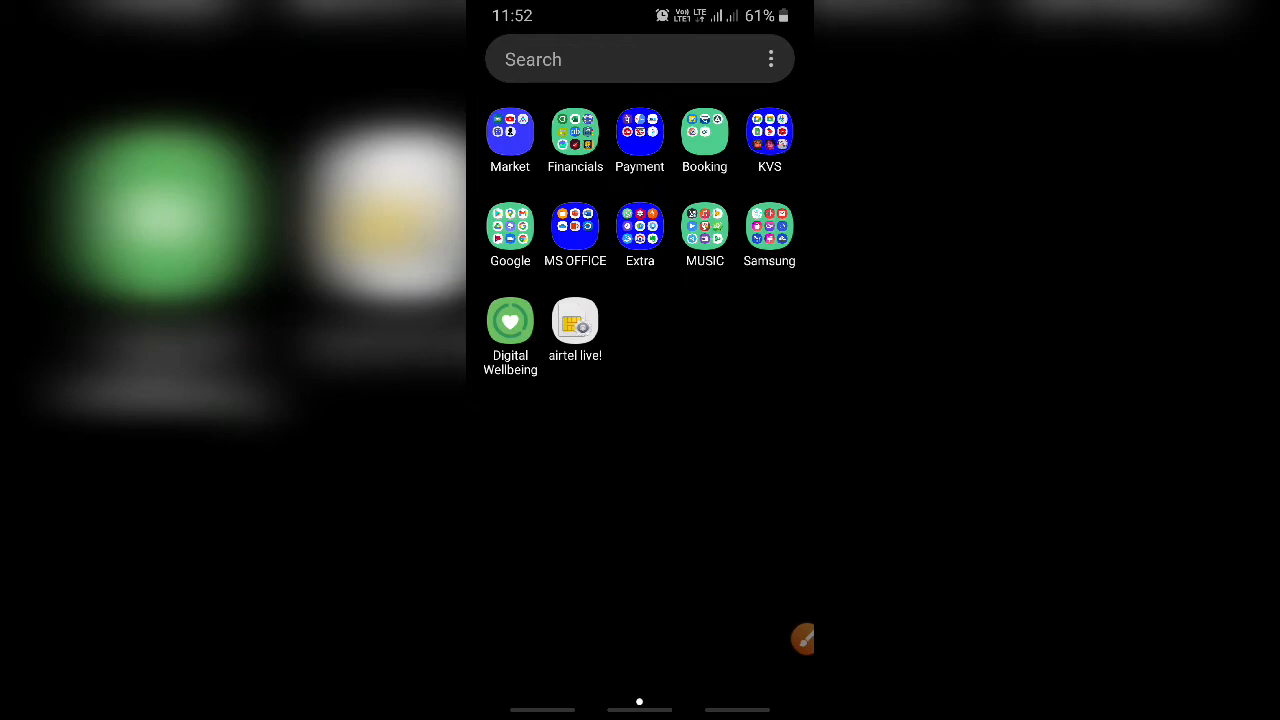
# Step: Launch Google Meet from the KVS app folder on the home screen
pyautogui.click(768, 128)
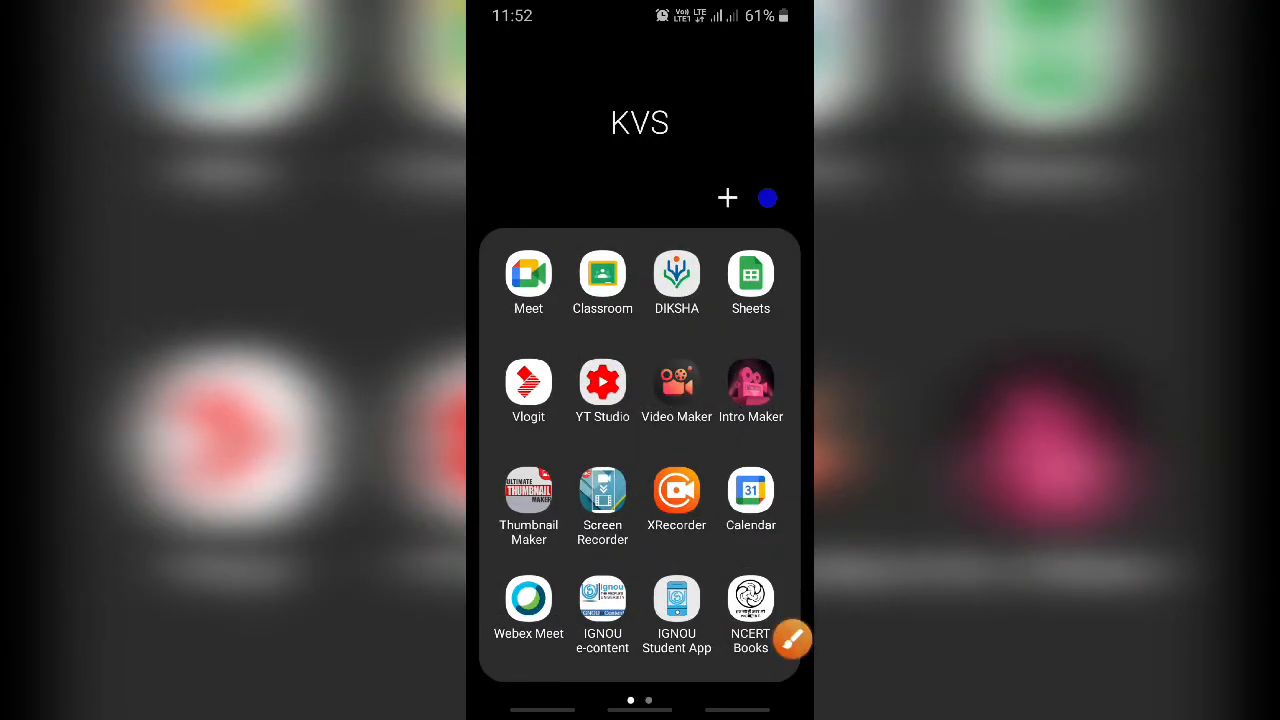
pyautogui.click(792, 640)
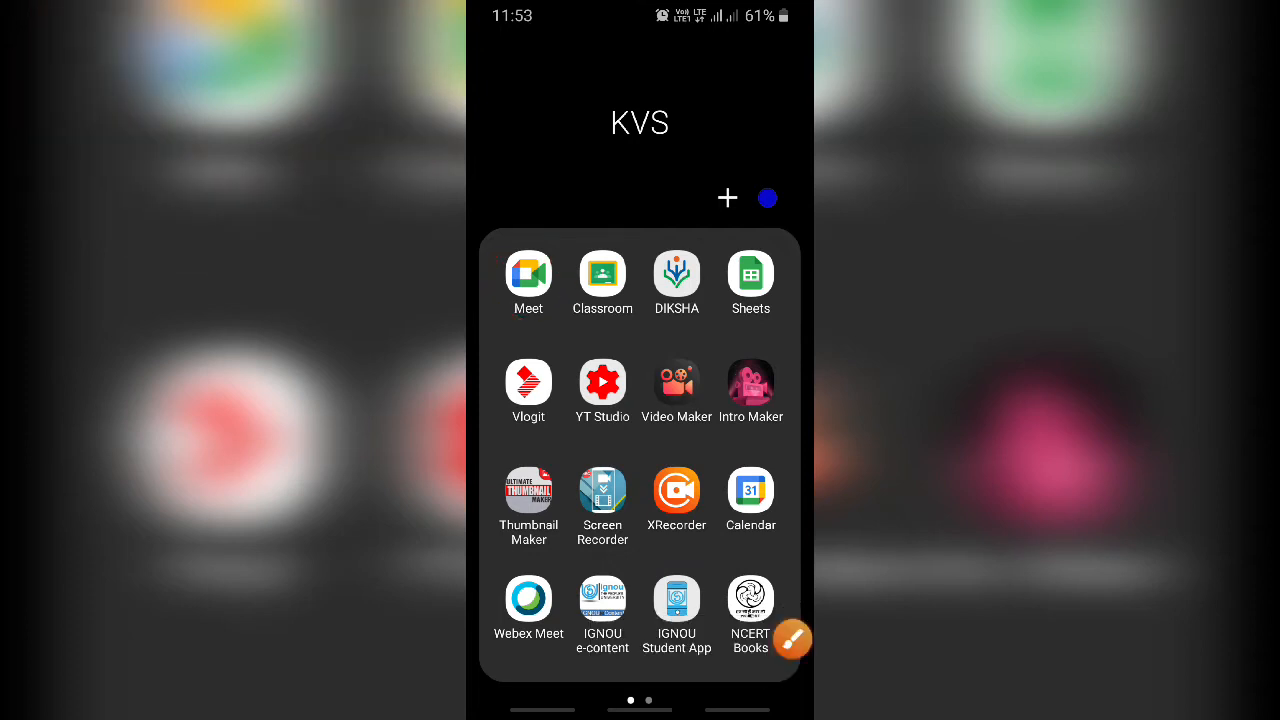
pyautogui.click(528, 274)
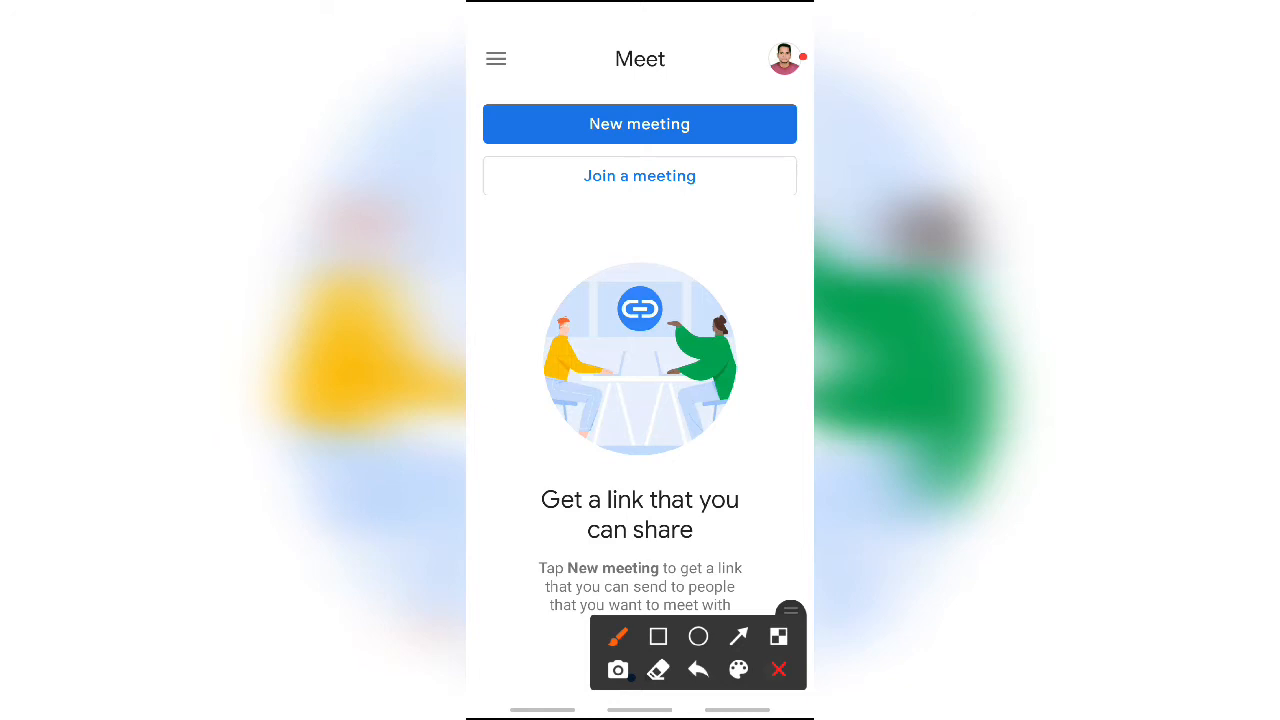
# Step: Switch Meet to the existing eLearn KVS school account from the profile avatar's account list
pyautogui.click(784, 58)
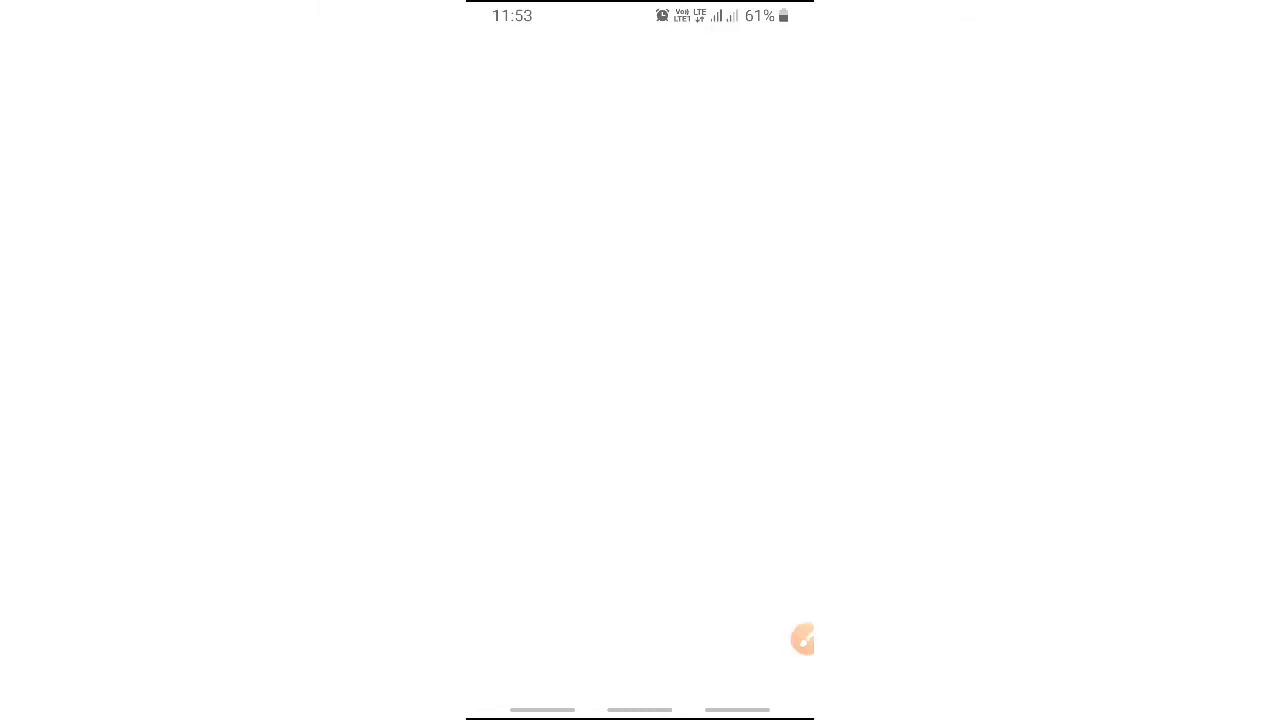
pyautogui.click(782, 58)
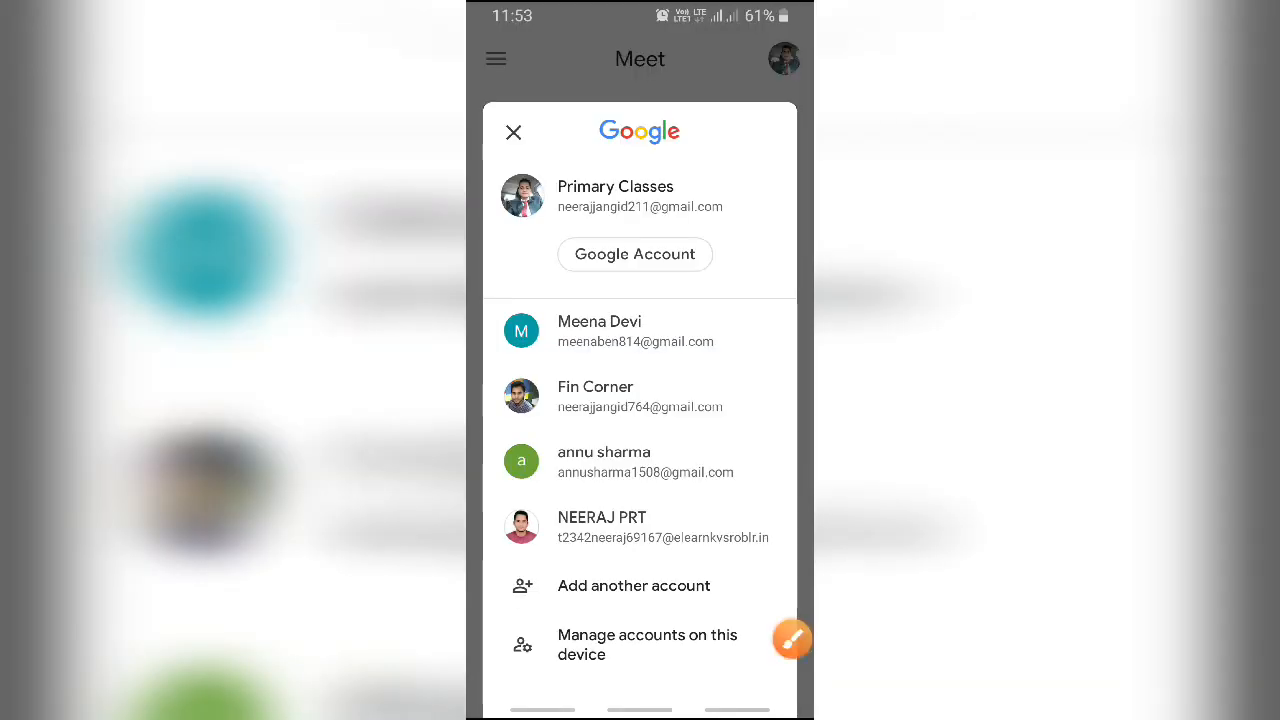
pyautogui.click(792, 640)
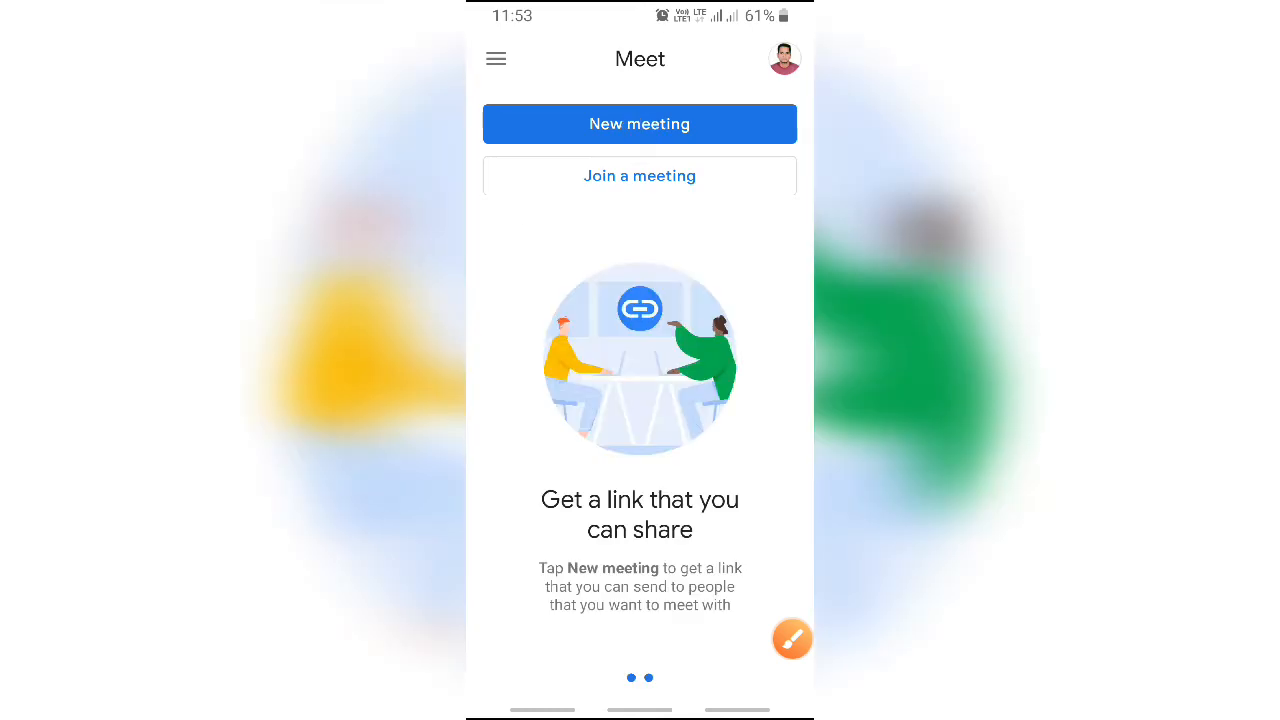
pyautogui.click(784, 58)
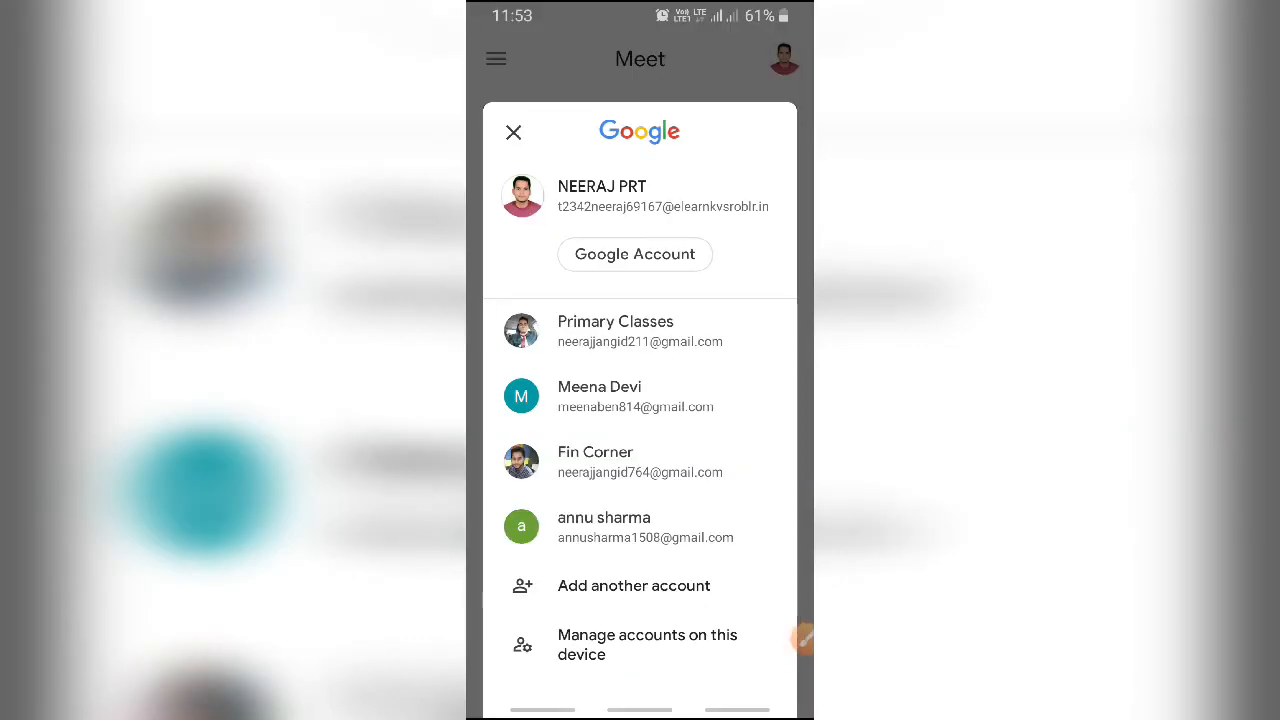
pyautogui.click(512, 132)
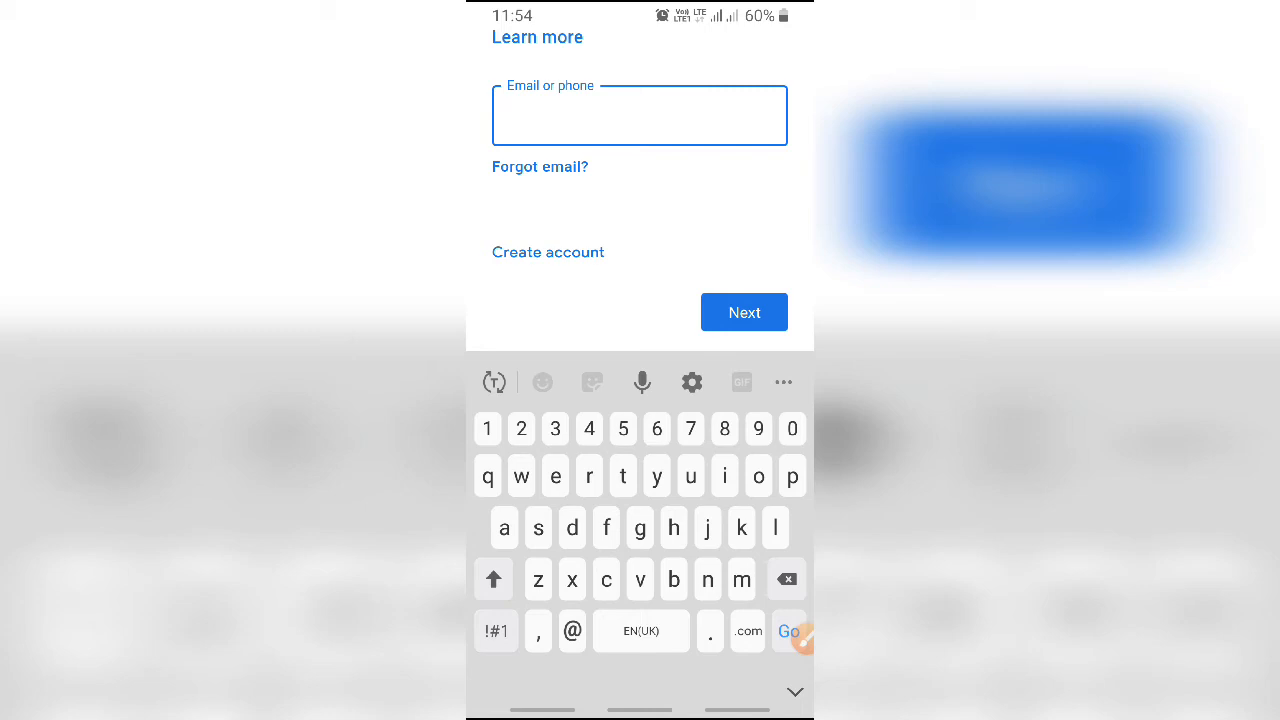
# Step: Enter the new eLearn KVS email address and continue sign-in to the Welcome terms page
pyautogui.click(640, 114)
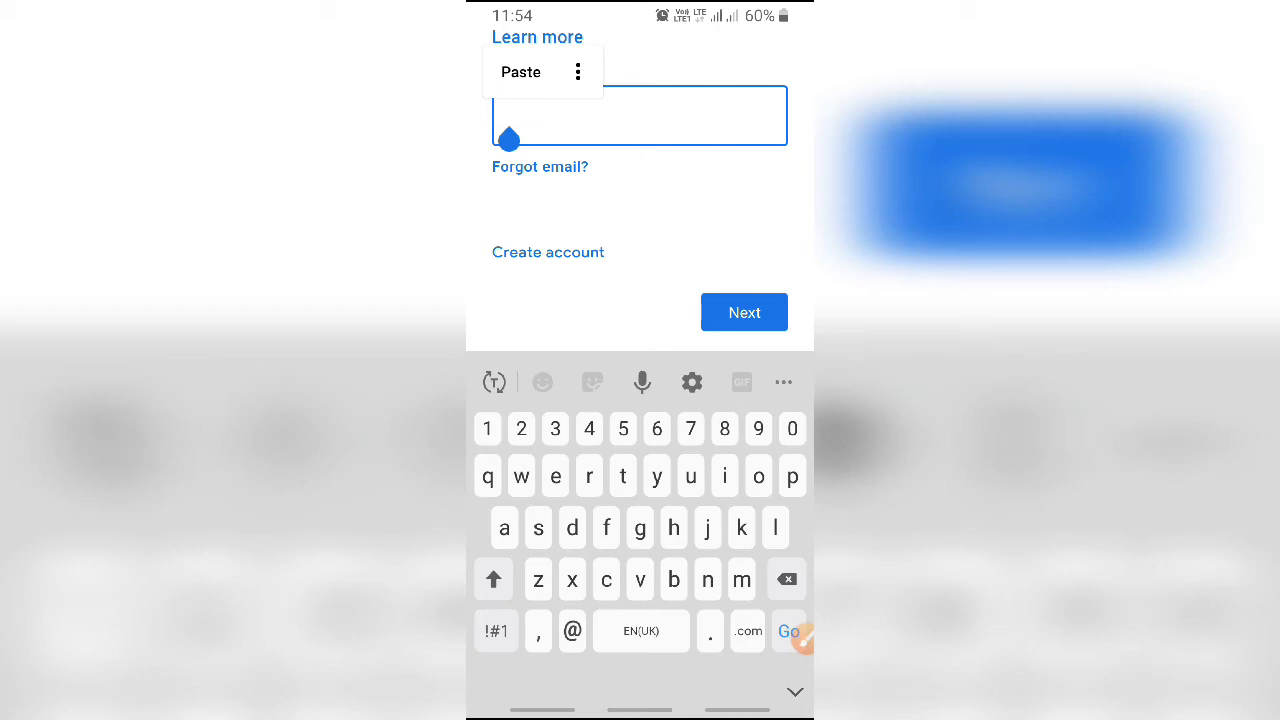
pyautogui.click(520, 72)
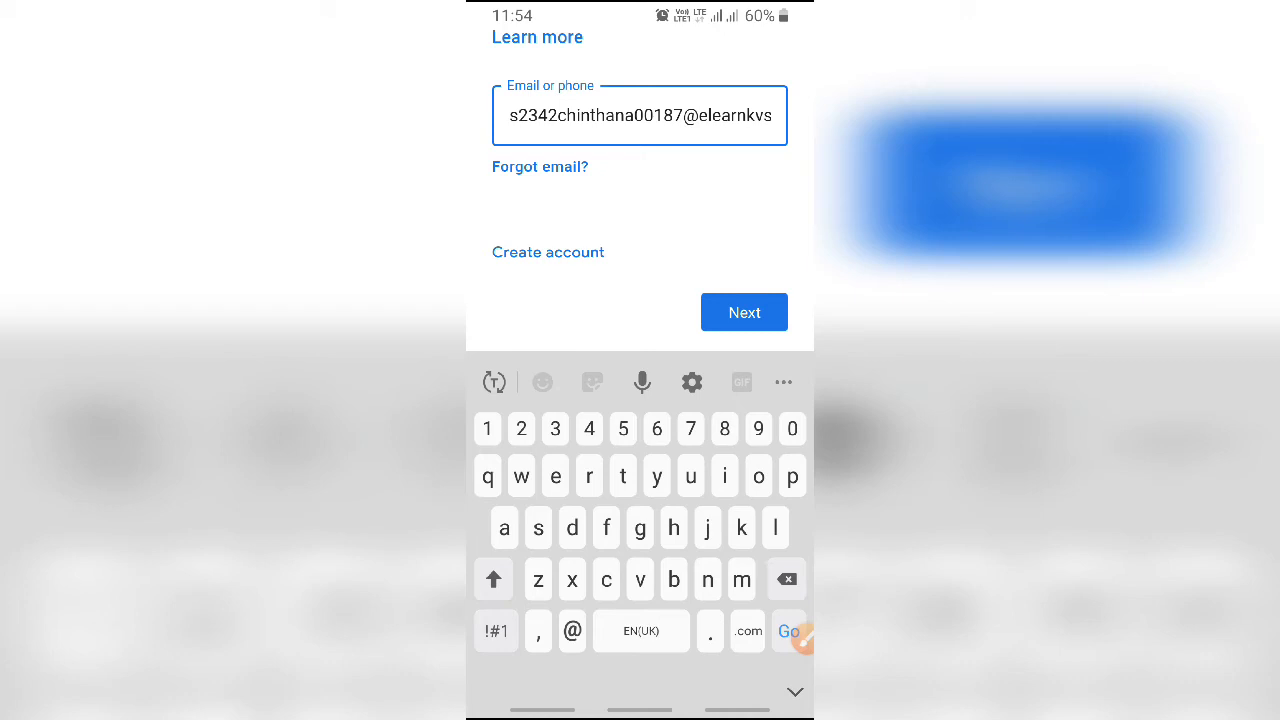
pyautogui.click(744, 312)
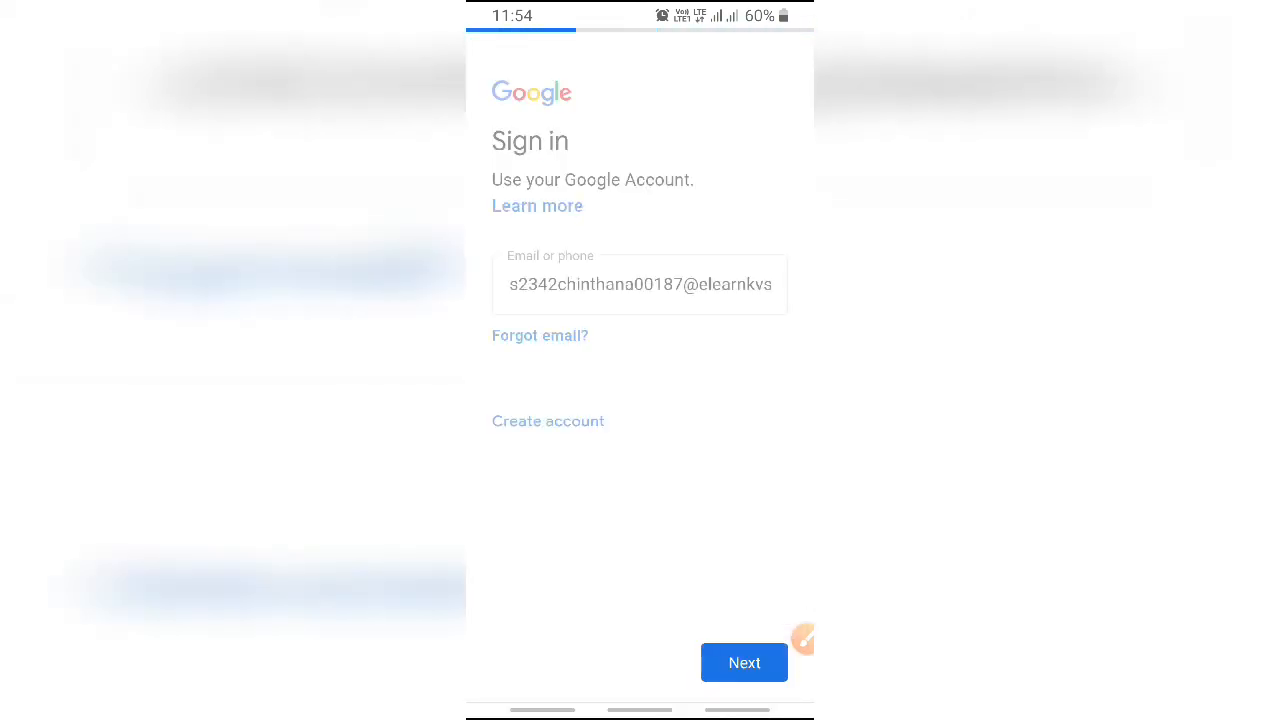
pyautogui.click(744, 662)
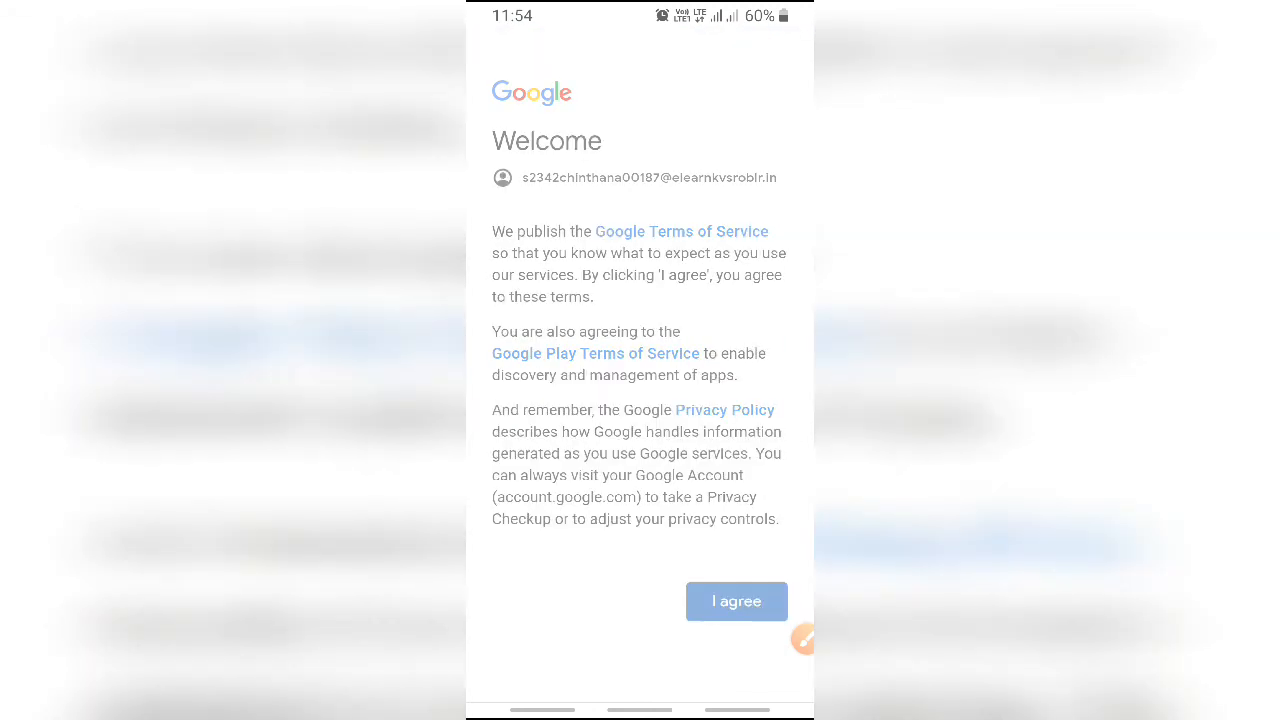
# Step: Accept the Google terms so the new eLearn KVS account becomes active in Meet
pyautogui.click(736, 600)
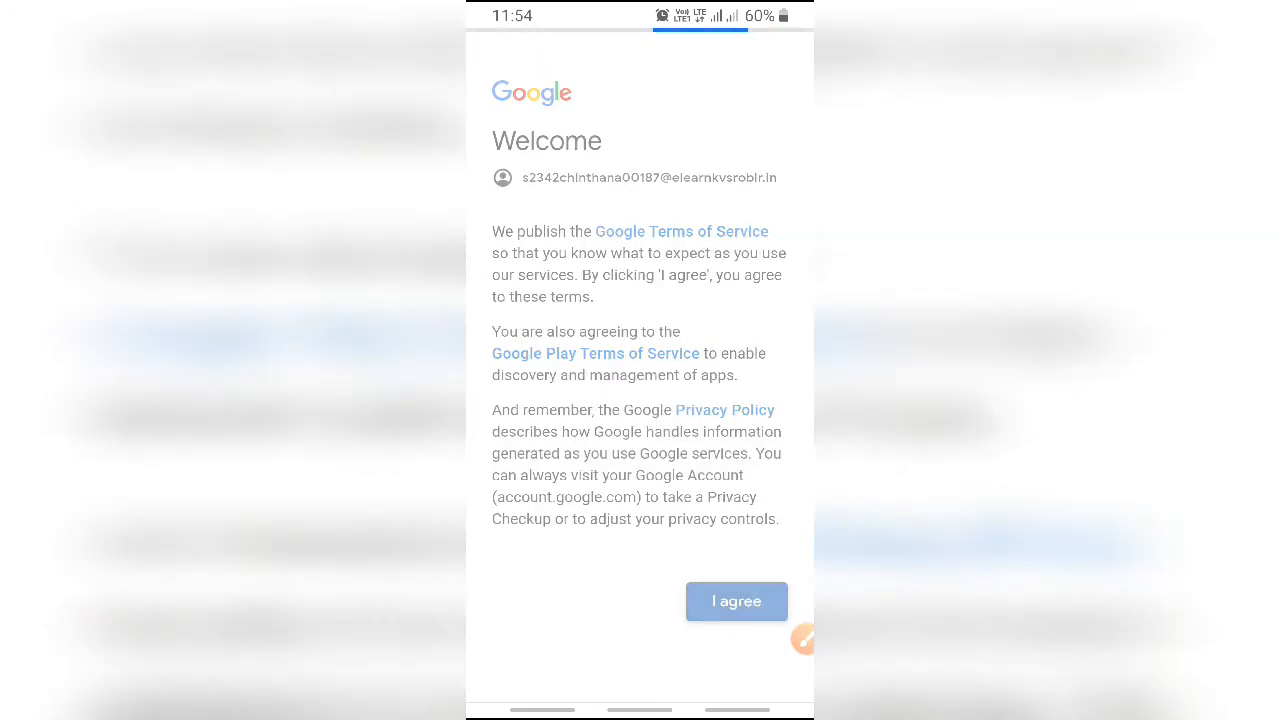
pyautogui.click(736, 600)
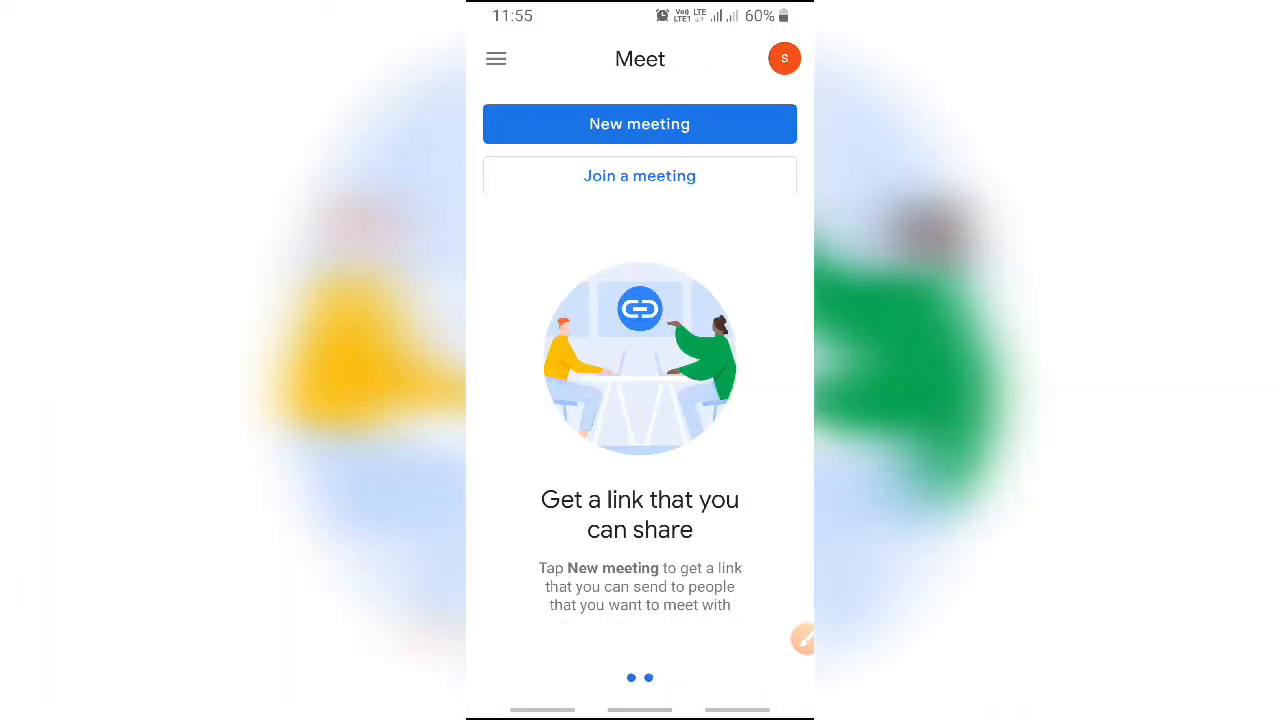
pyautogui.click(784, 58)
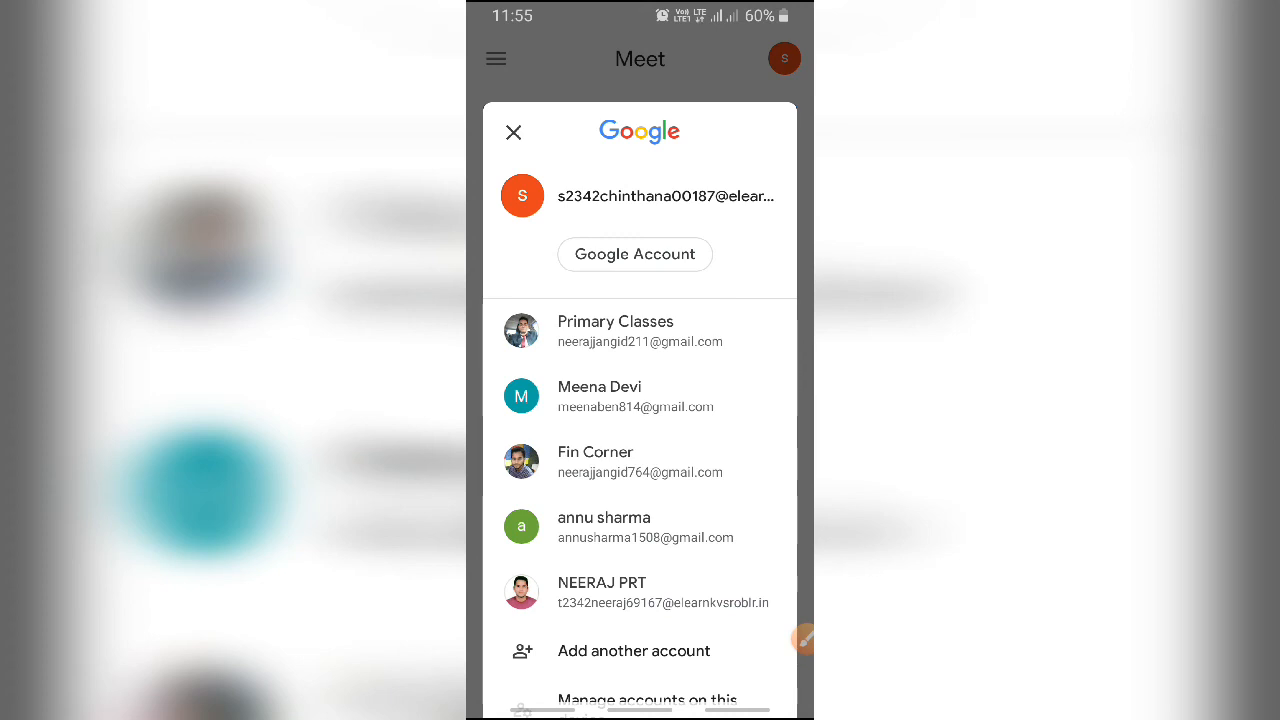
pyautogui.click(512, 132)
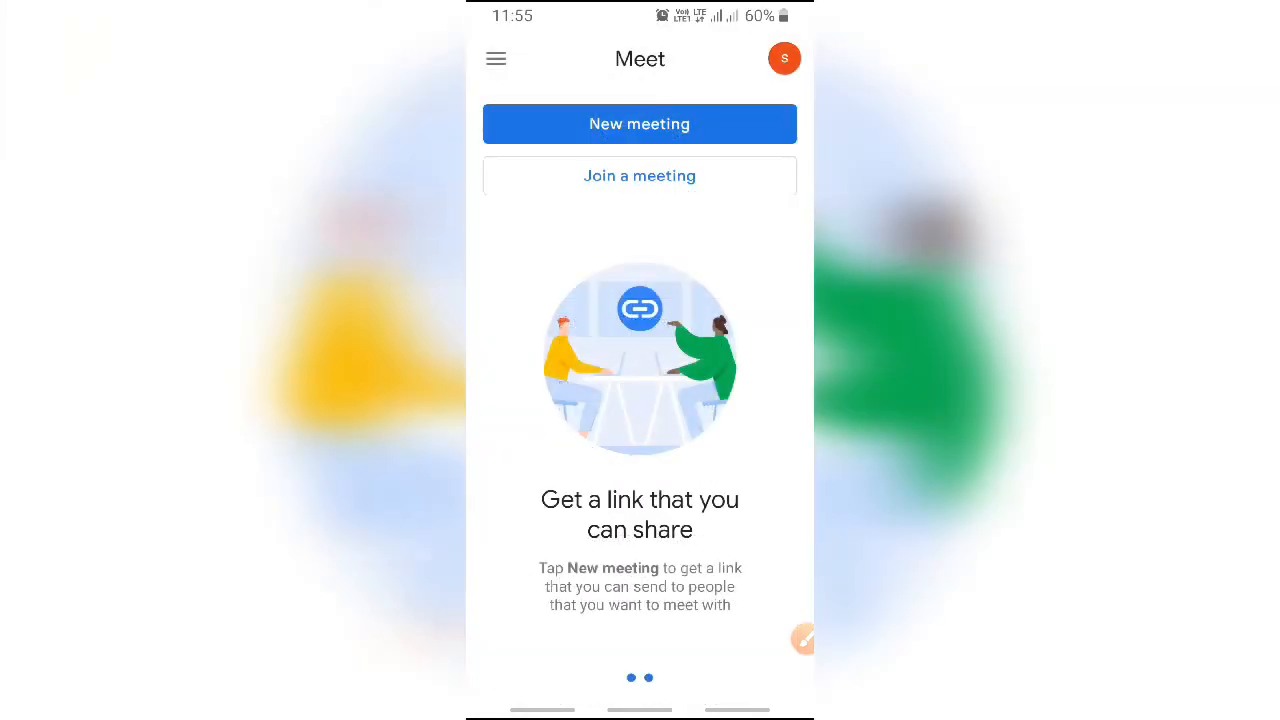